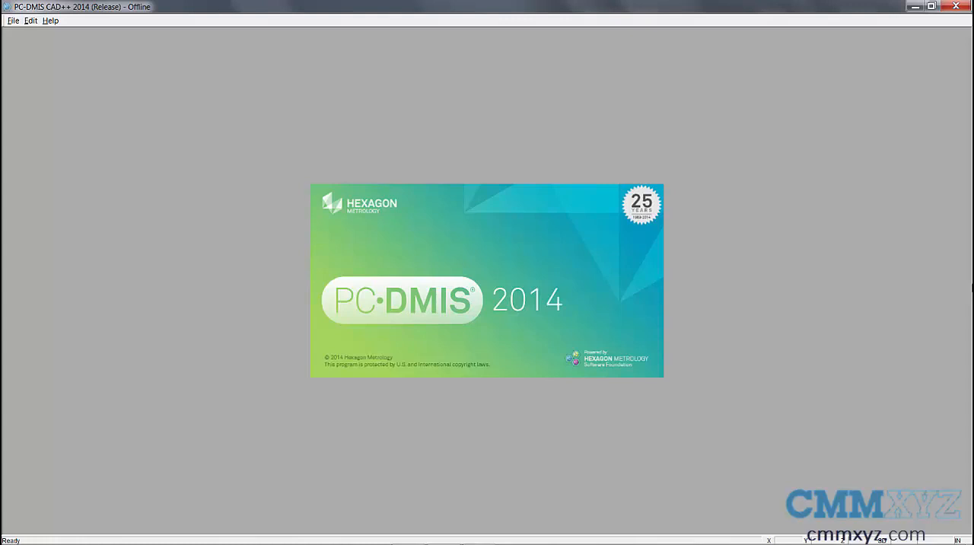
mouse_move(701, 222)
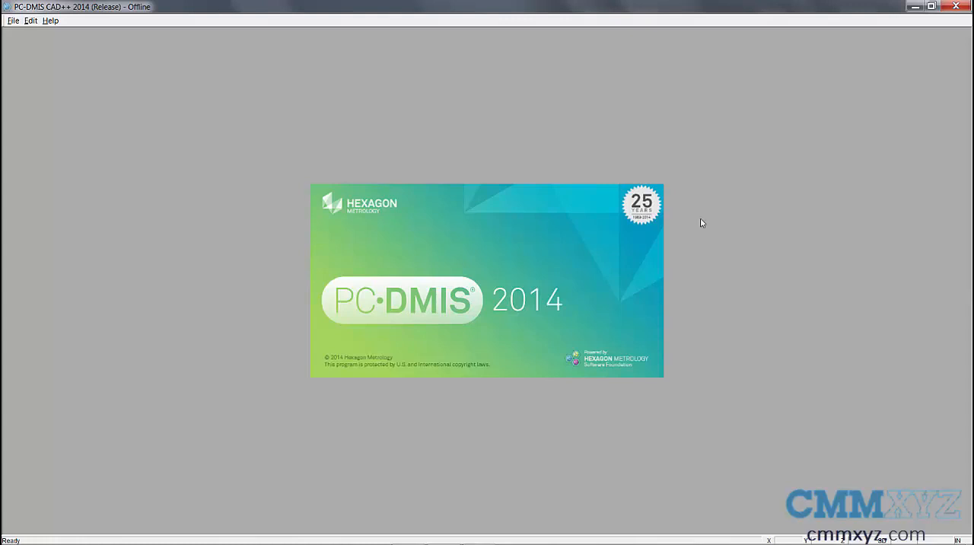
Step: Open Test block.PRG in PC-DMIS 2014, which raises a CAD schema error
left_click(13, 21)
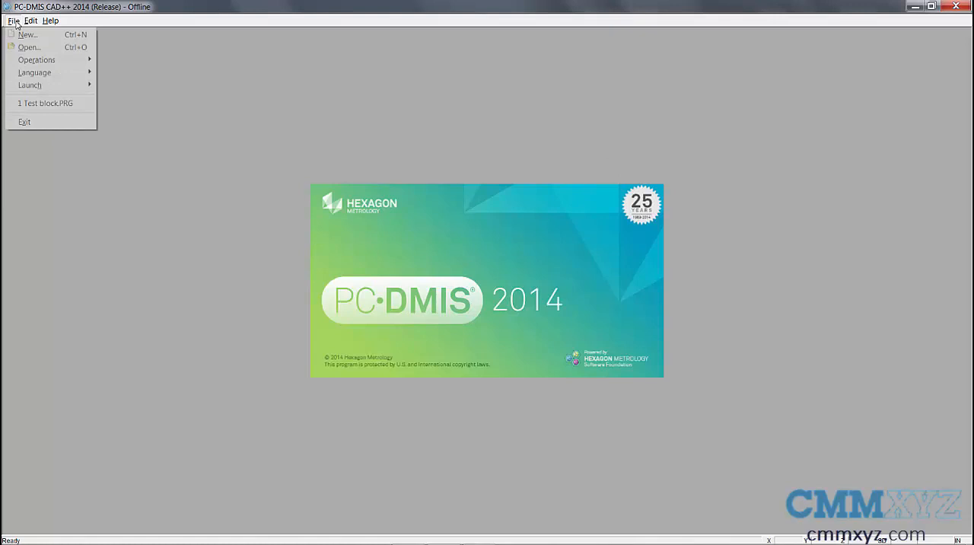
mouse_move(29, 47)
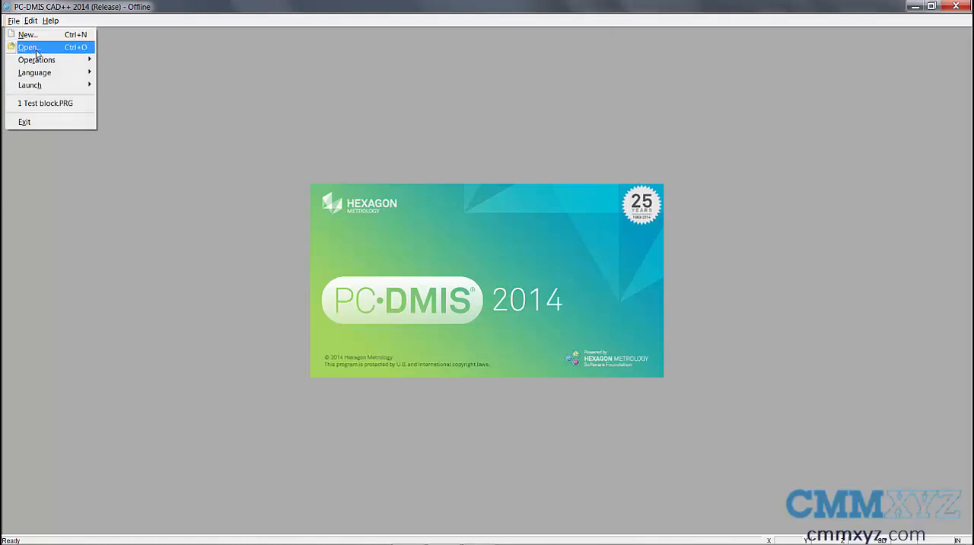
left_click(28, 47)
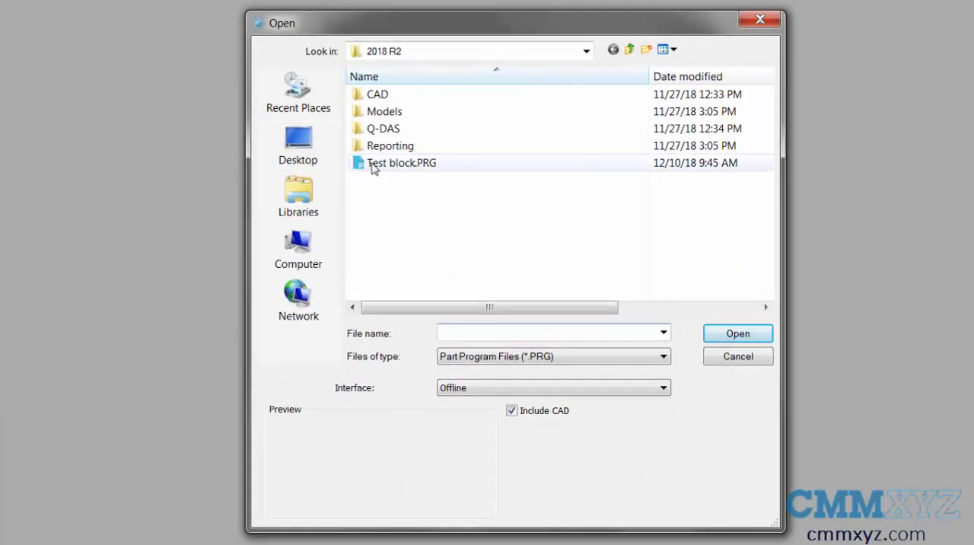
left_click(400, 162)
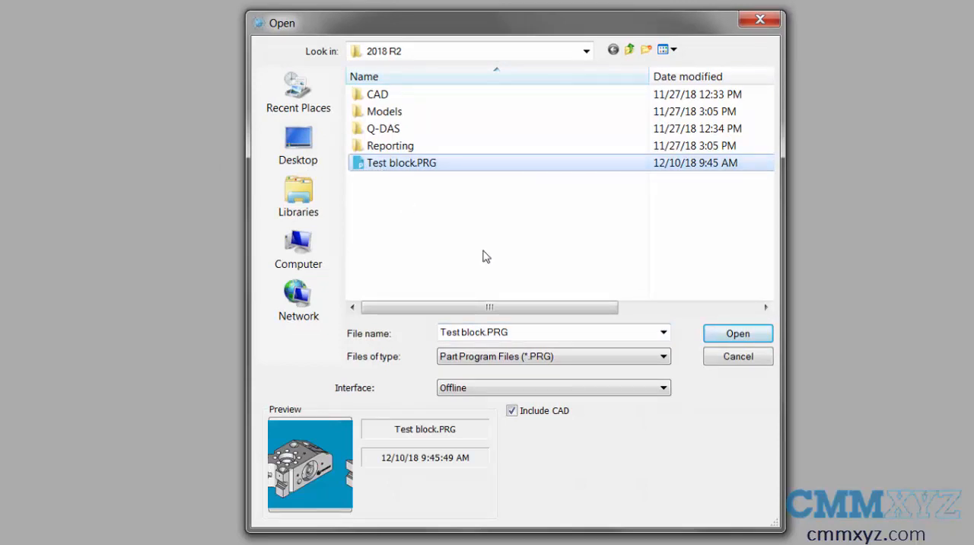
left_click(737, 333)
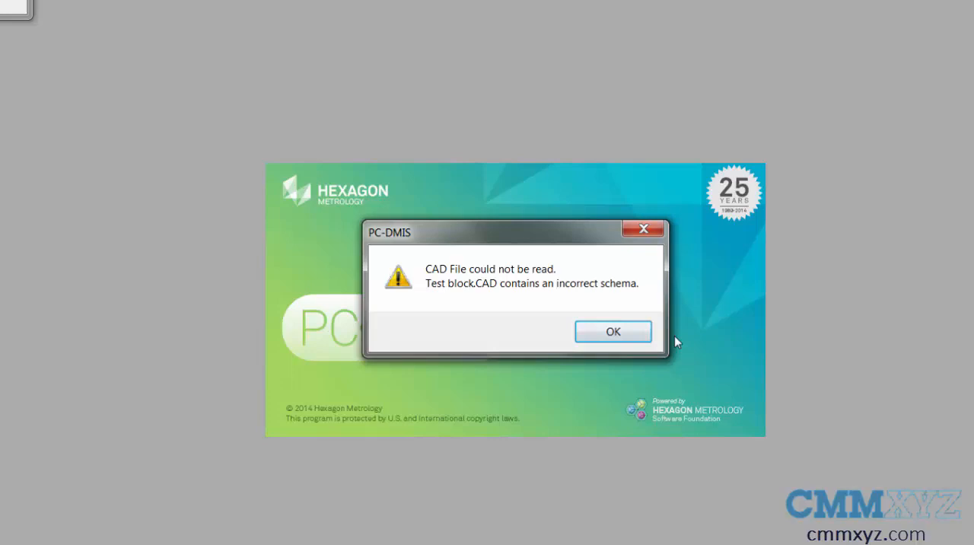
Step: Dismiss the CAD read error to reveal the later-version serialization error
left_click(612, 332)
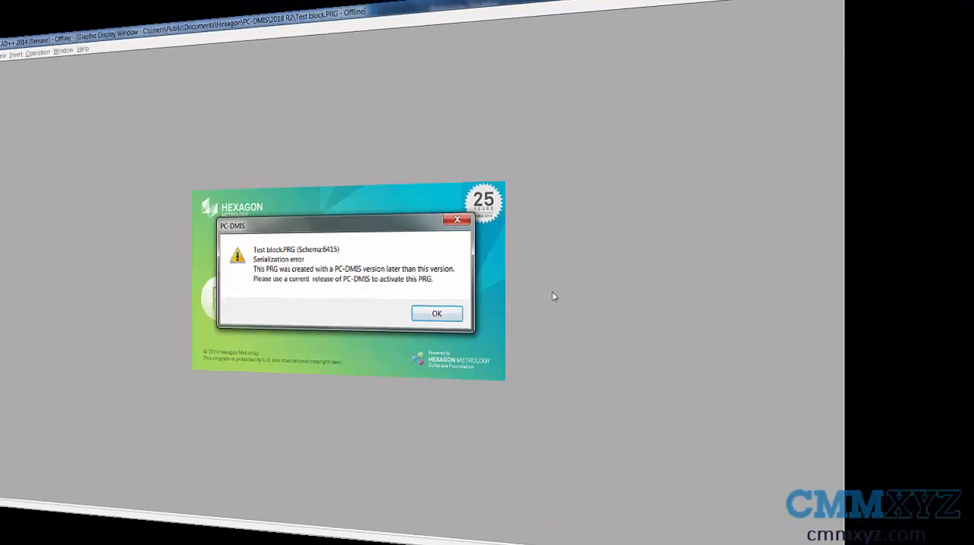
Step: Dismiss the error and reopen Test block.PRG from the recent files list in PC-DMIS 2018 R2
left_click(436, 312)
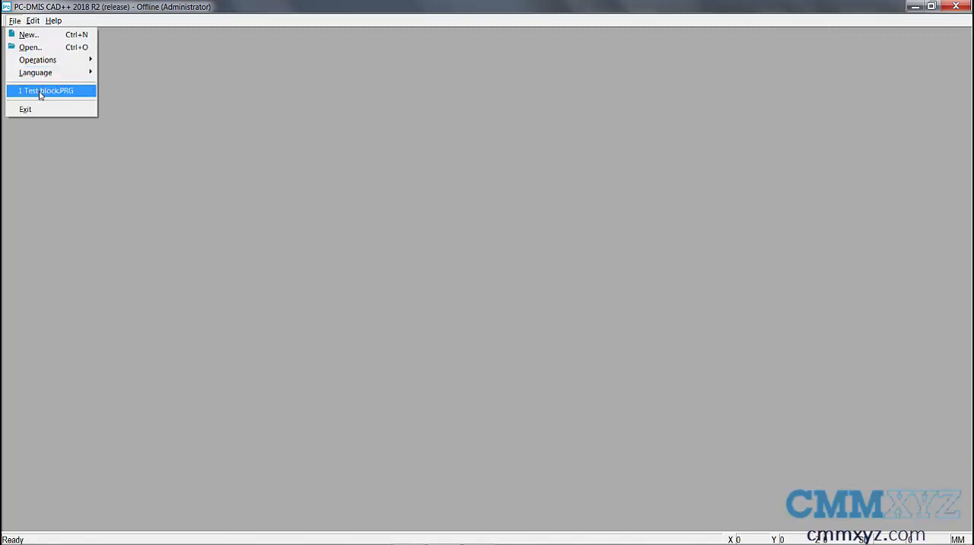
left_click(46, 91)
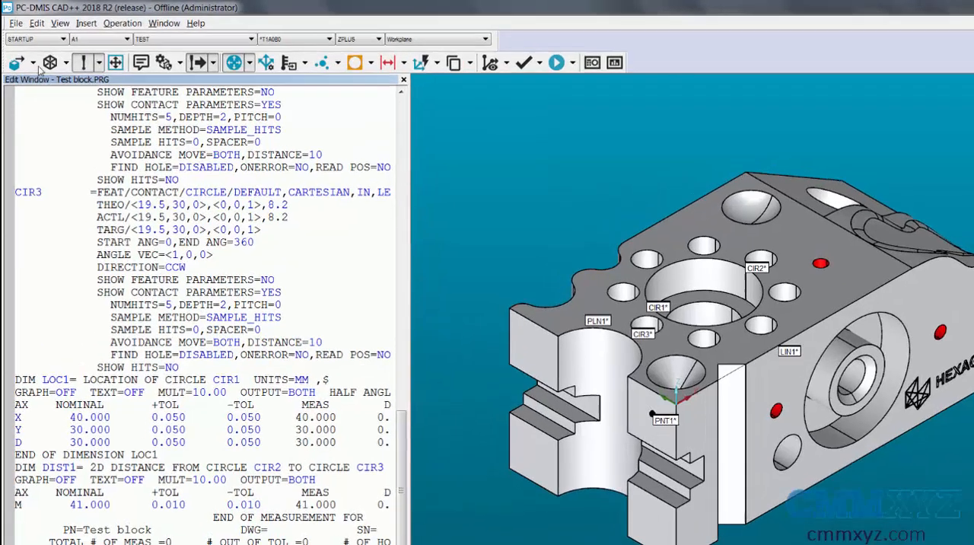
left_click(15, 23)
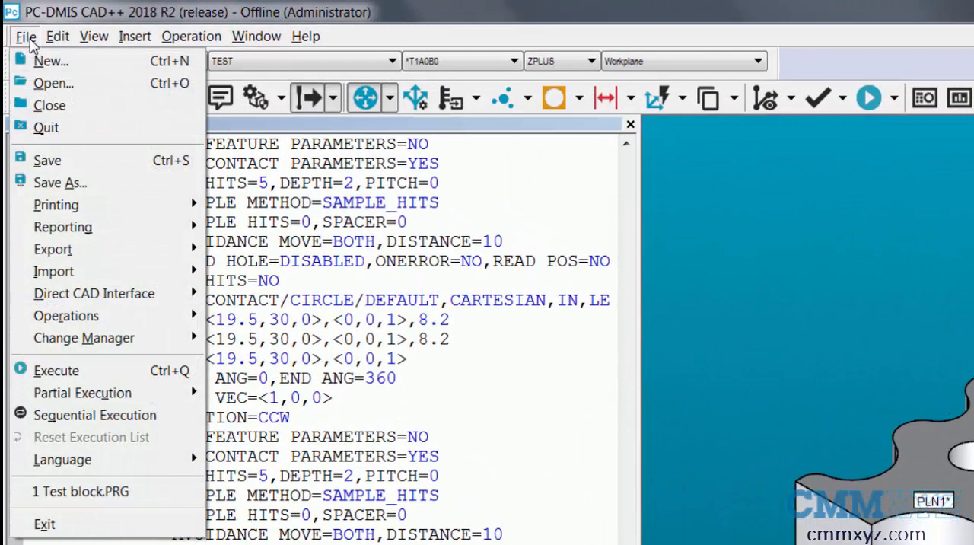
mouse_move(114, 182)
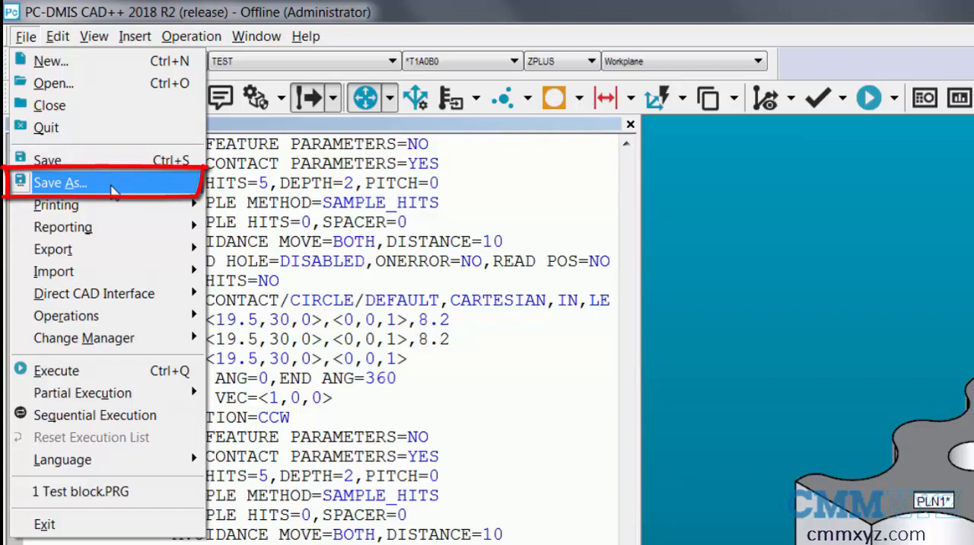
Step: Save As Test block.PRG in 2014 format, overwriting the existing file
left_click(59, 182)
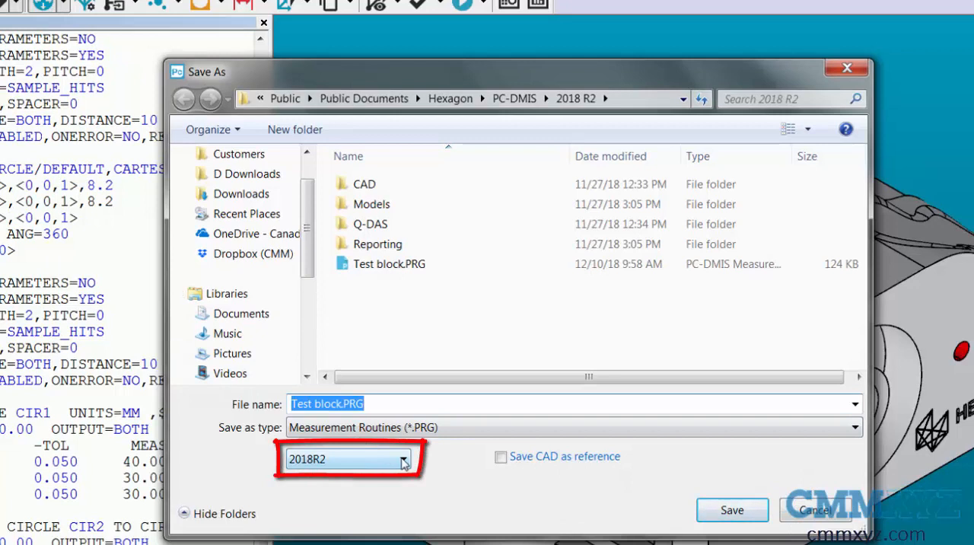
left_click(404, 458)
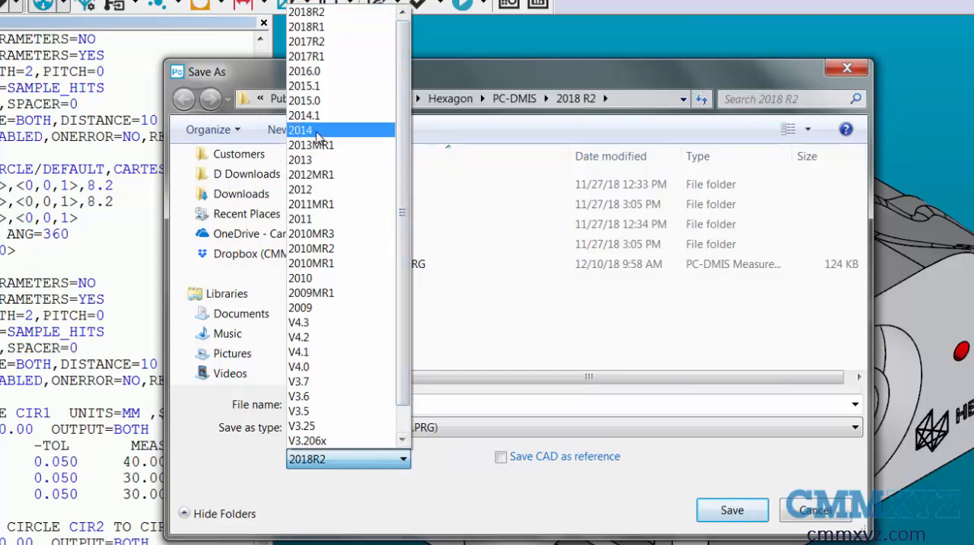
left_click(300, 129)
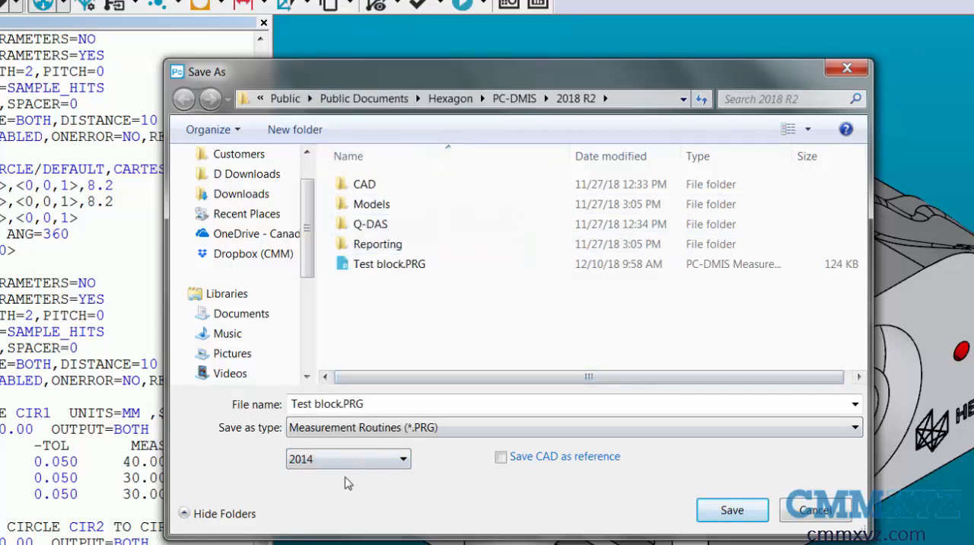
left_click(731, 510)
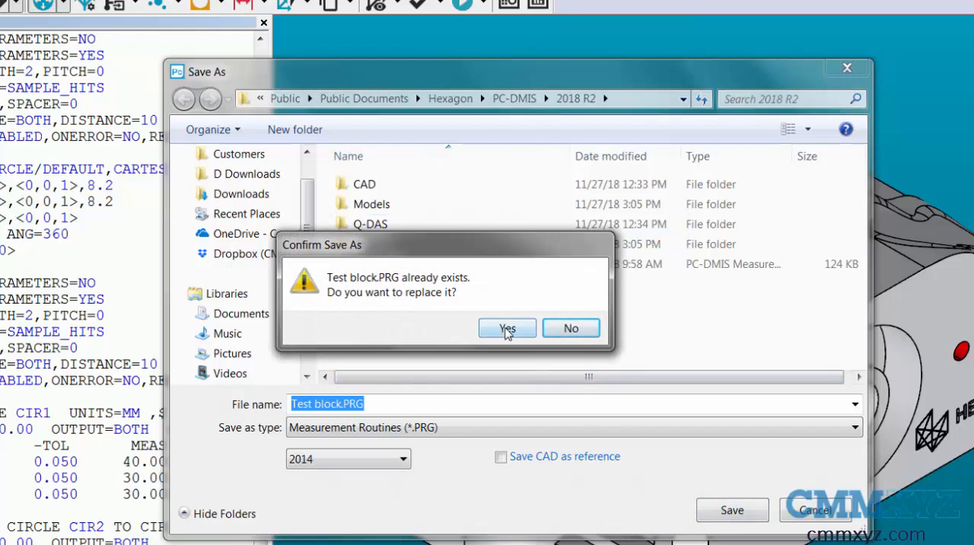
left_click(507, 327)
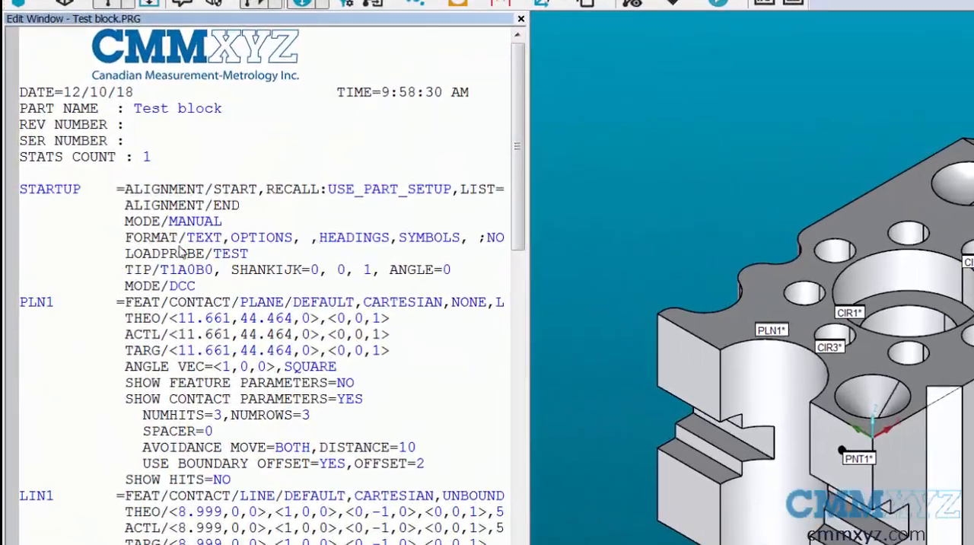
Step: From the LOADPROBE/TEST command's Probe Utilities, open File Format and the save-version dropdown
right_click(179, 251)
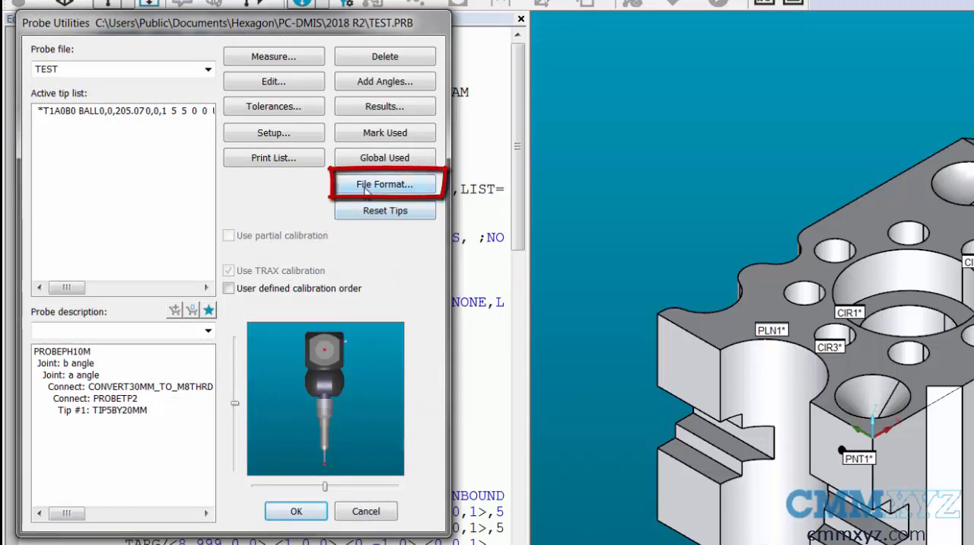
left_click(383, 184)
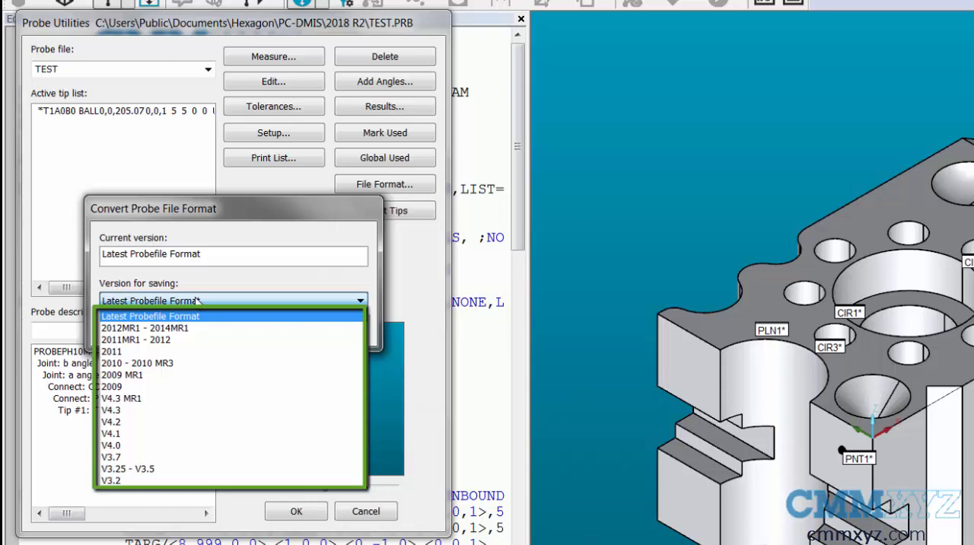
mouse_move(204, 328)
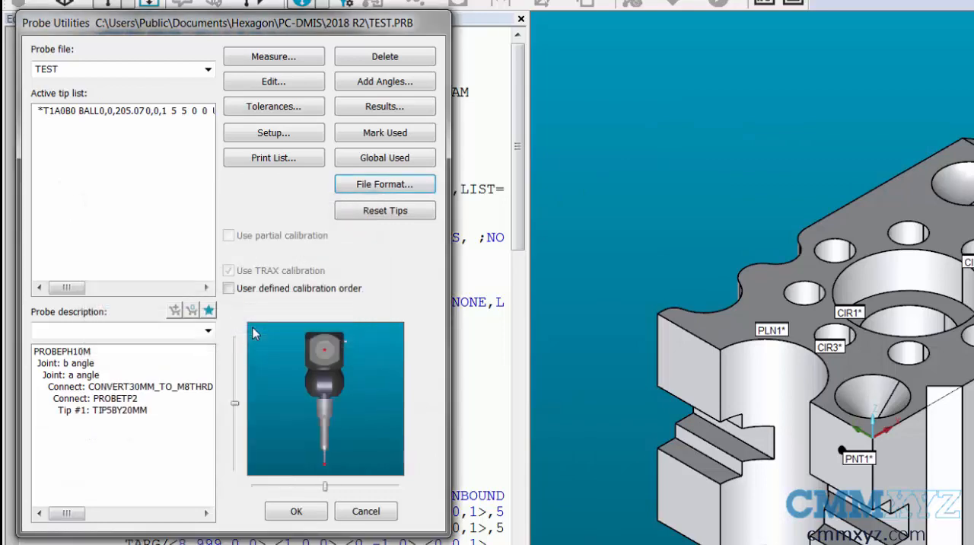
left_click(365, 510)
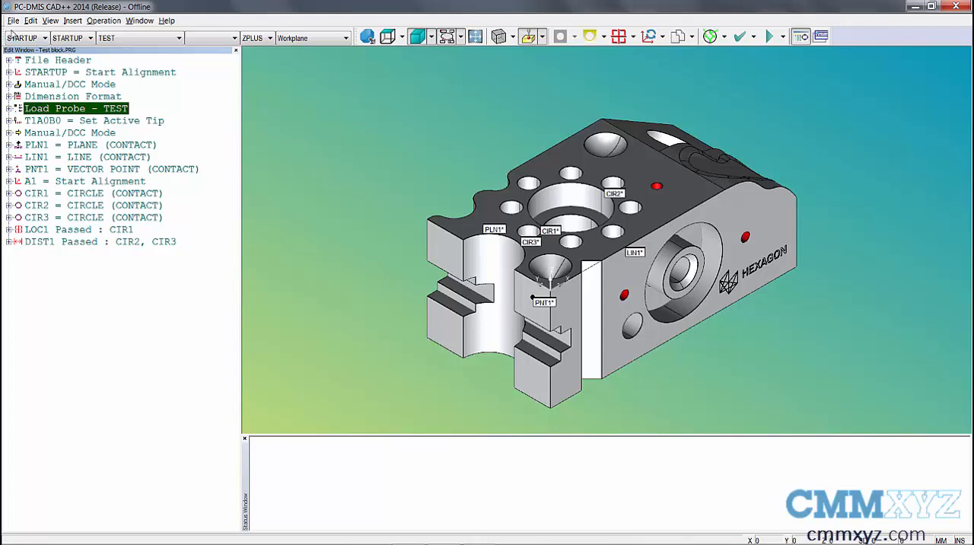
Step: Save As Test block.PRG as a PC-DMIS 2012MR1 Part Program, overwriting it
left_click(13, 21)
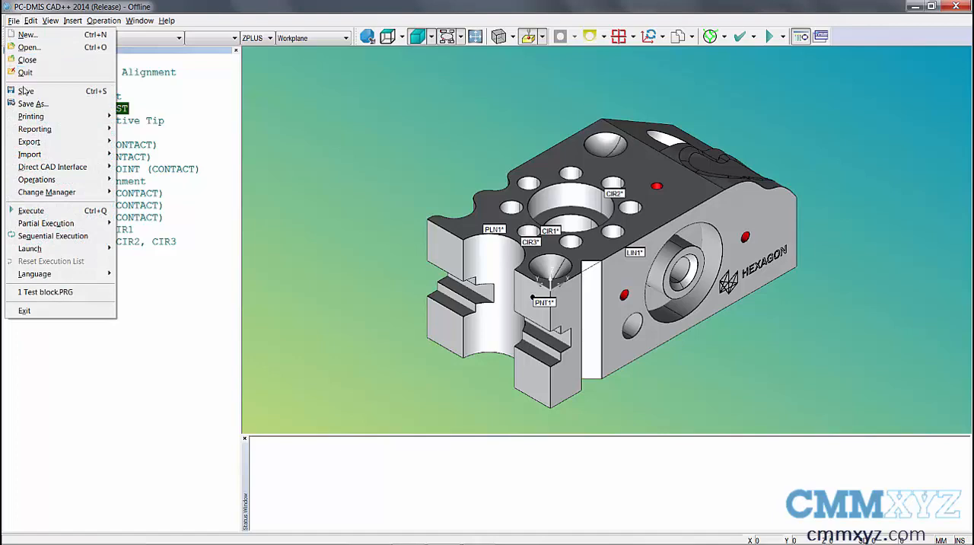
left_click(33, 103)
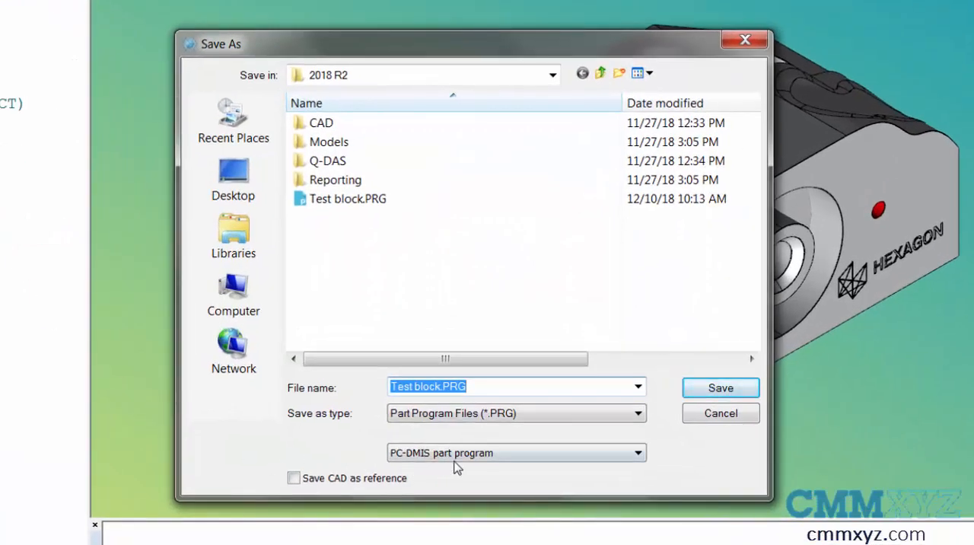
left_click(638, 452)
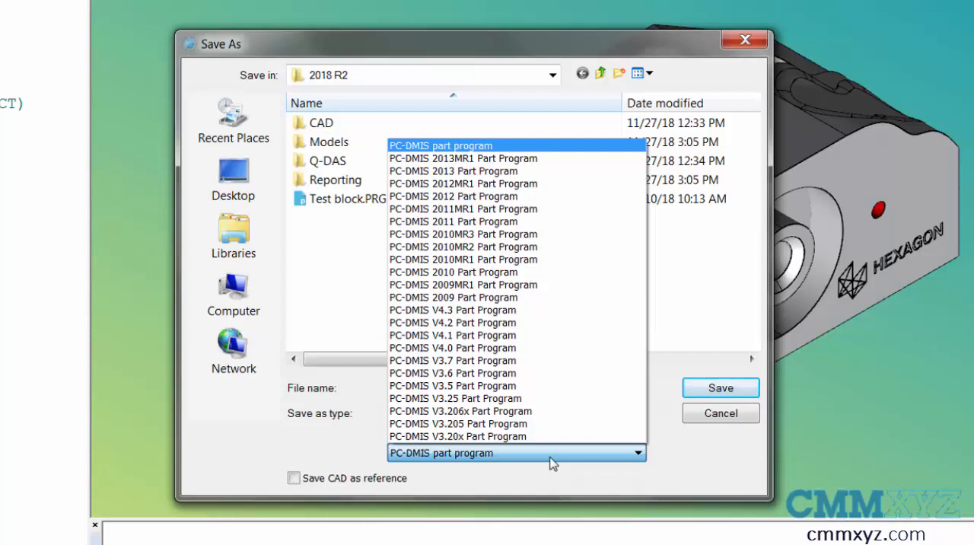
mouse_move(494, 140)
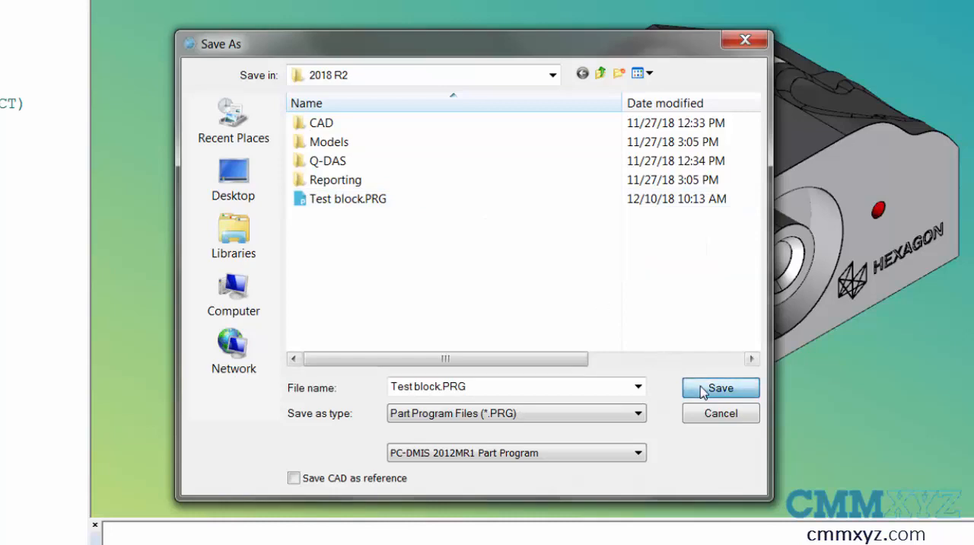
left_click(720, 387)
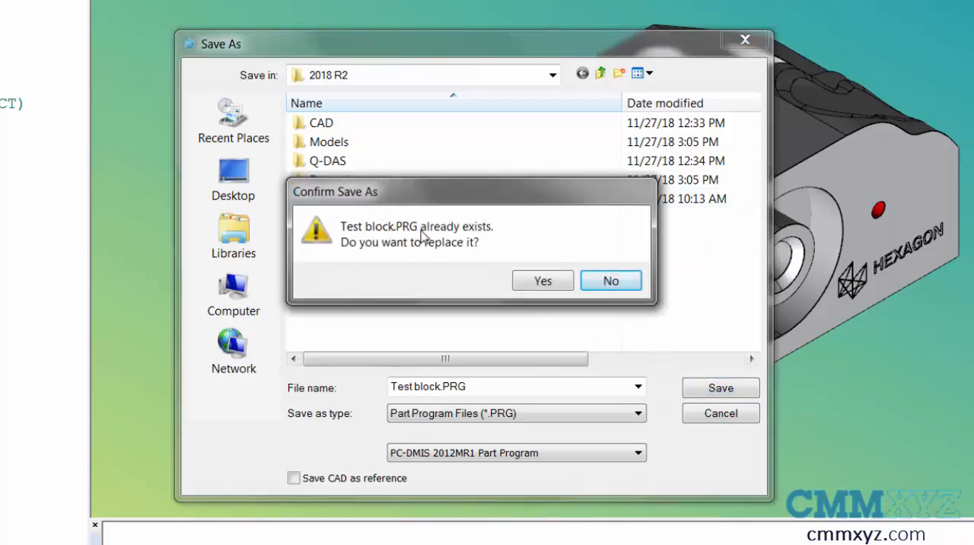
left_click(541, 280)
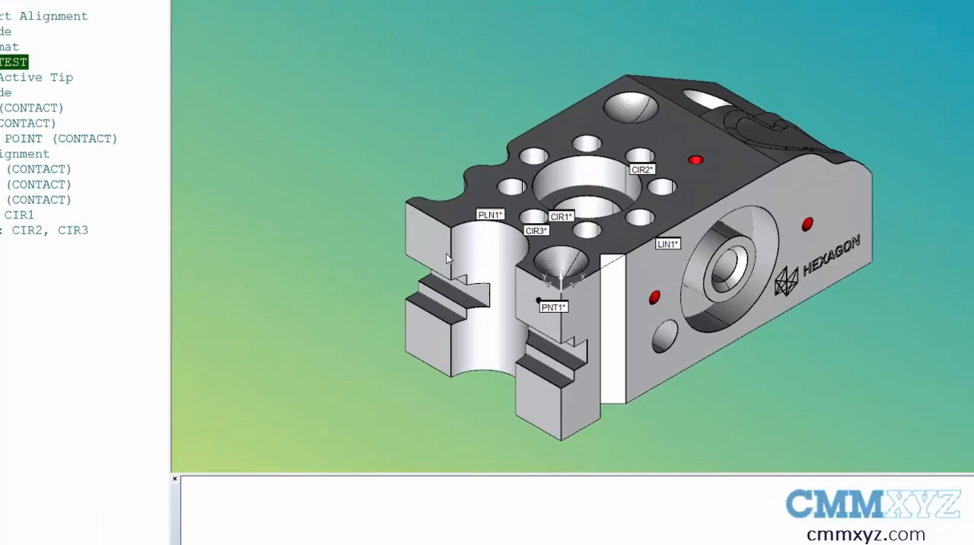
right_click(76, 108)
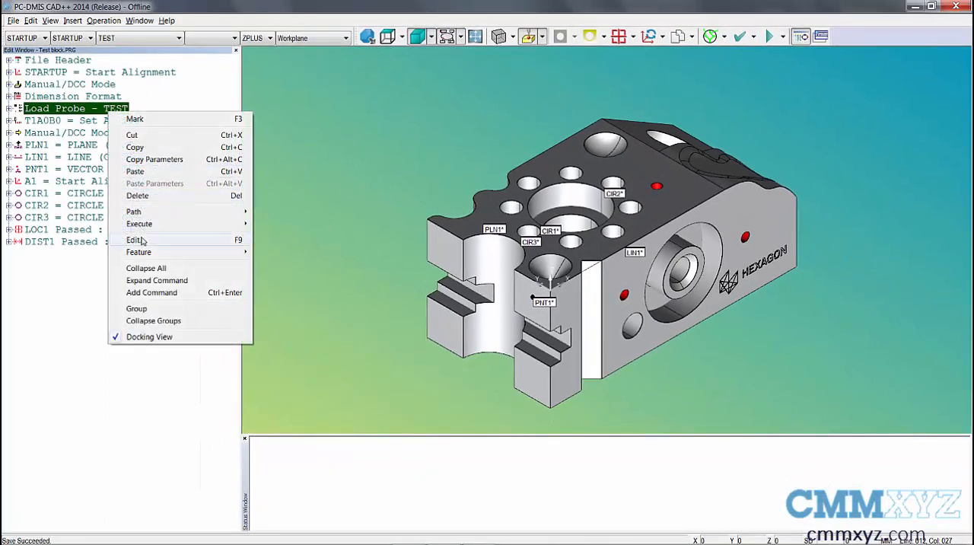
left_click(135, 240)
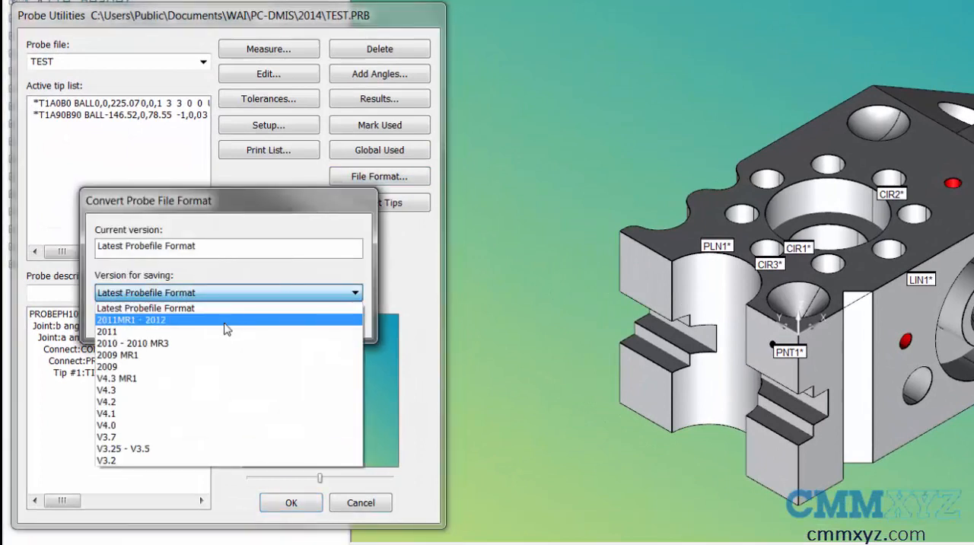
mouse_move(194, 372)
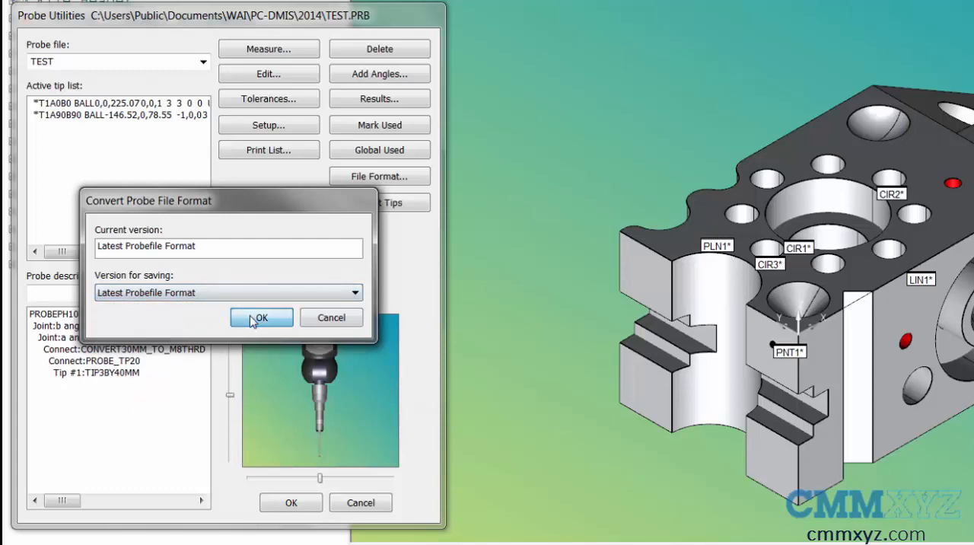
left_click(260, 317)
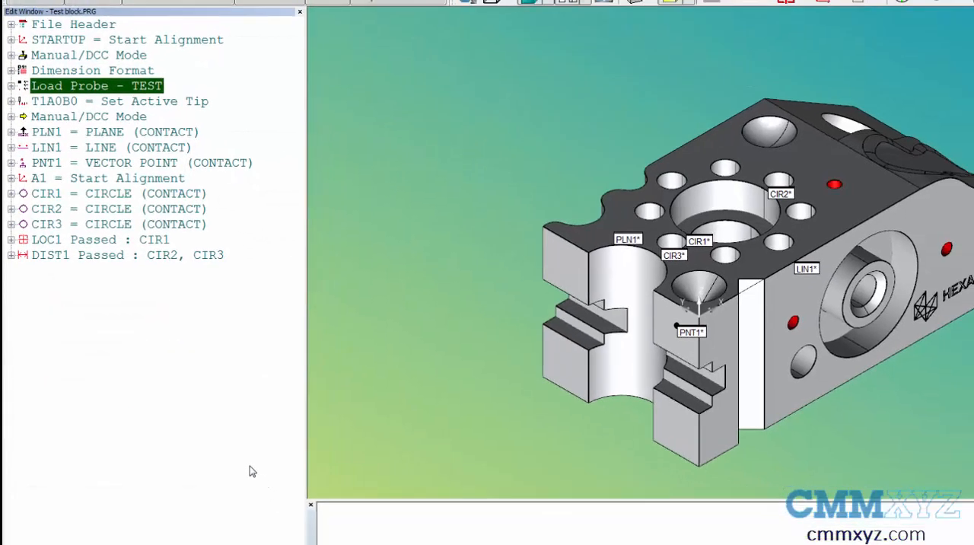